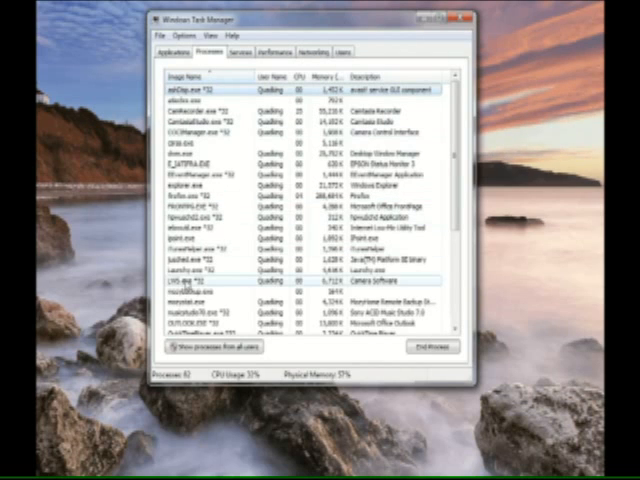
Select CamtasiaStudio.exe and choose Set Affinity from its context menu
click(200, 284)
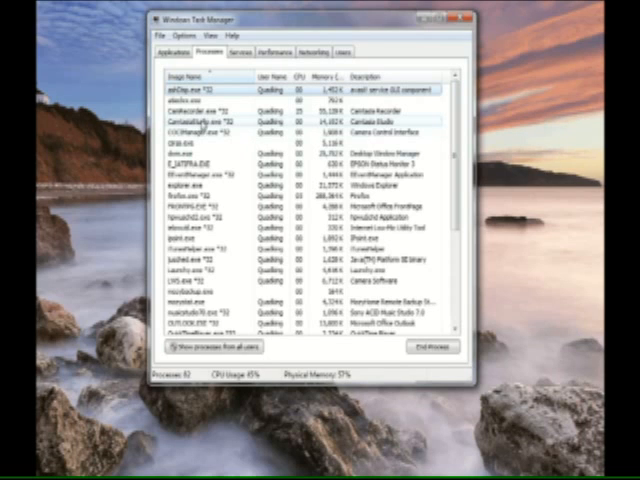
right_click(200, 120)
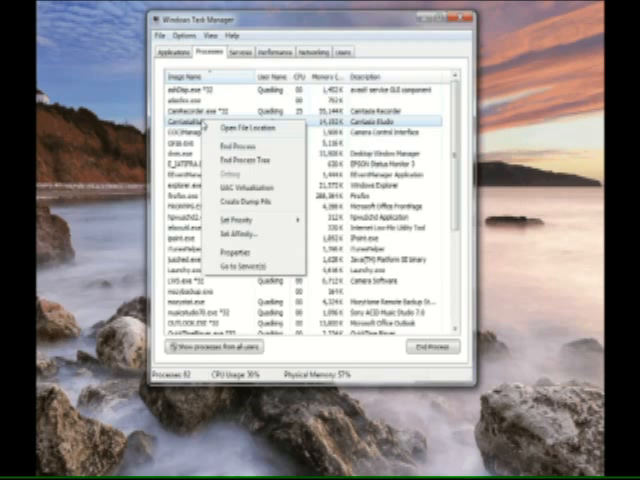
mouse_move(252, 247)
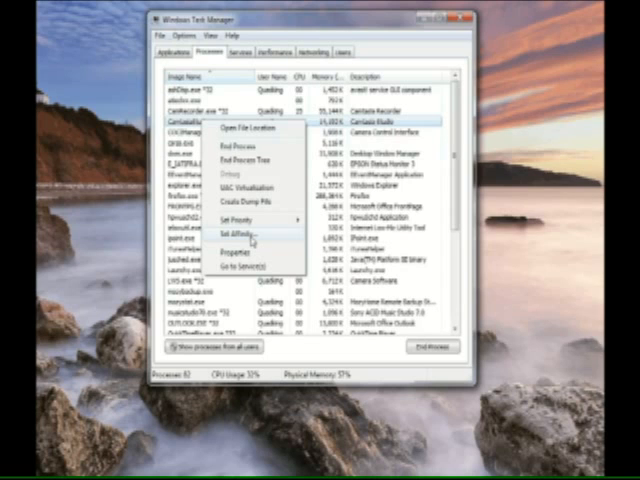
click(238, 234)
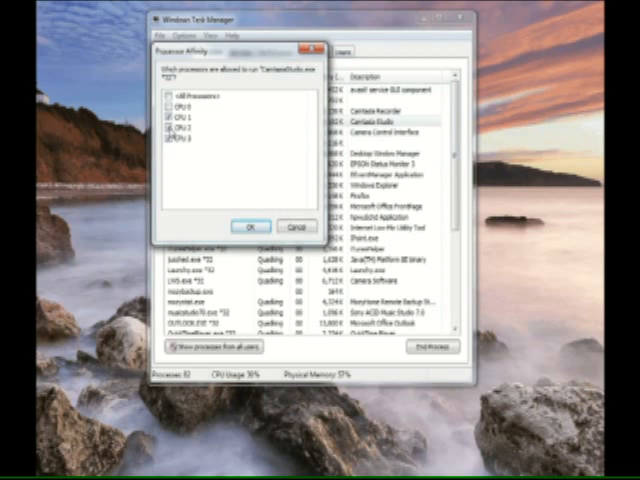
Toggle a CPU core checkbox for CamtasiaStudio, then cancel without applying
click(159, 96)
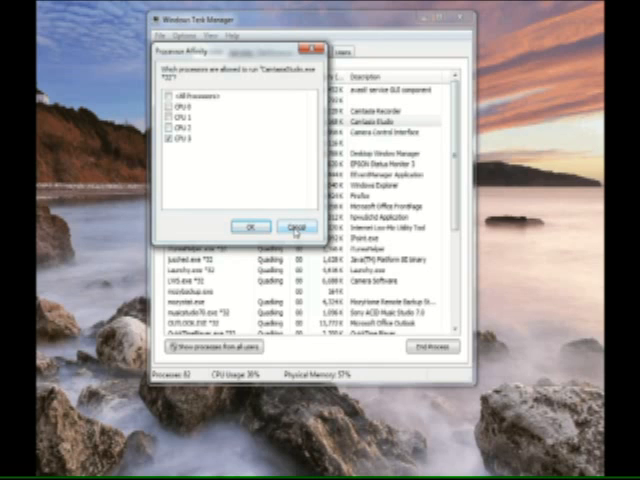
click(297, 225)
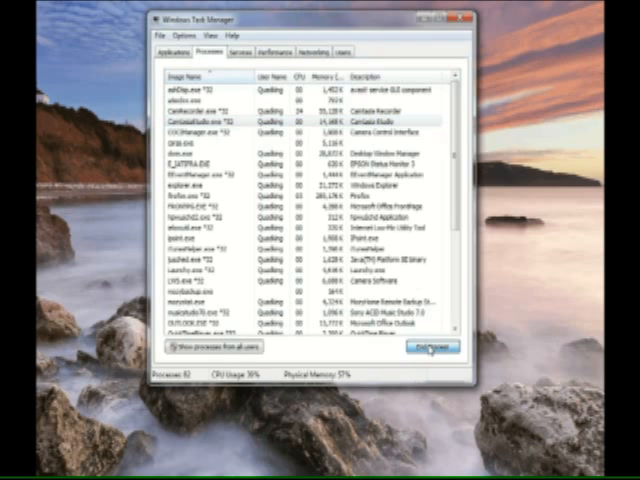
Start ending CamtasiaStudio, cancel the confirmation, and bring up its context menu again
click(426, 347)
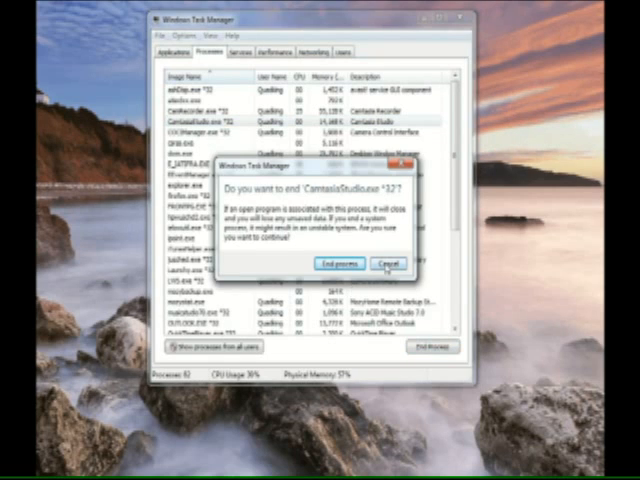
click(388, 263)
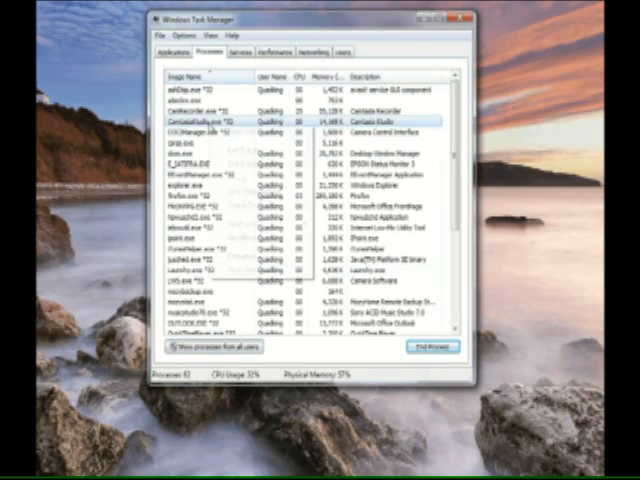
right_click(210, 122)
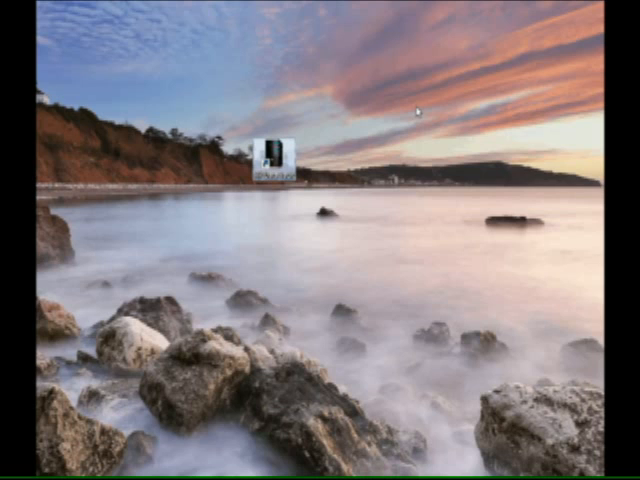
Open the HP Data Vault shortcut's Compatibility tab and expand the Windows version list
right_click(272, 155)
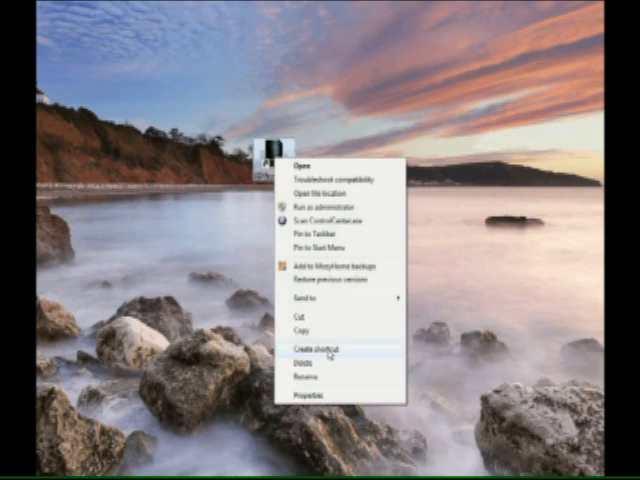
click(306, 397)
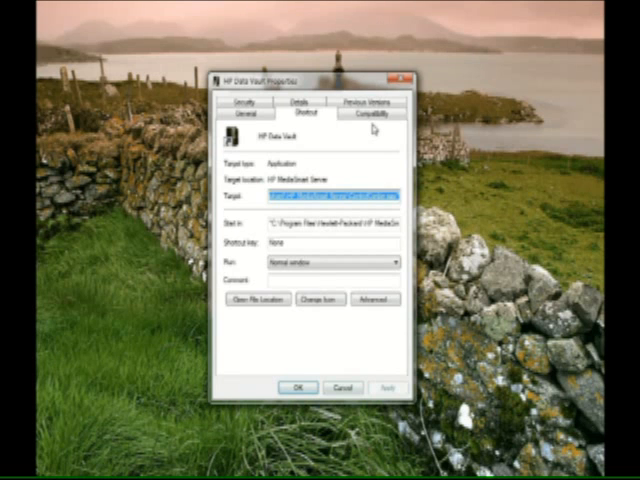
click(381, 112)
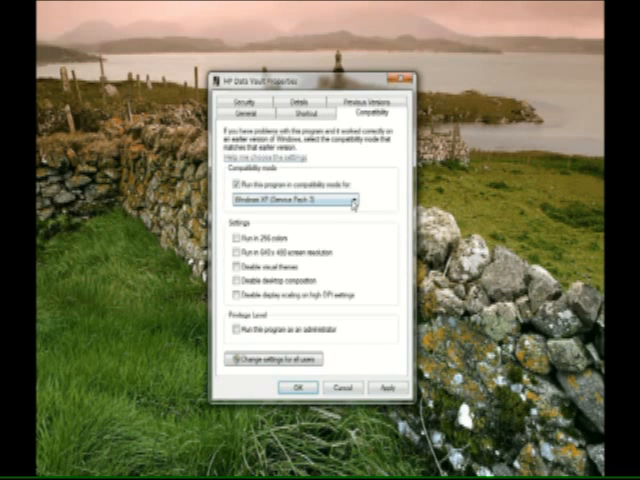
click(357, 203)
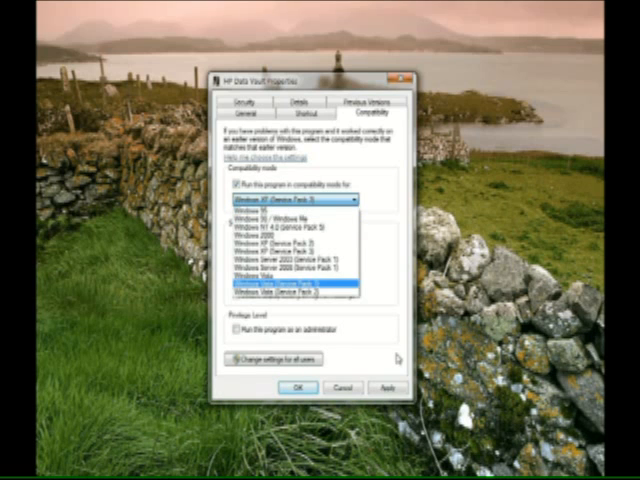
Keep Windows XP (Service Pack 3) selected, then uncheck 'Run this program in compatibility mode'
click(283, 204)
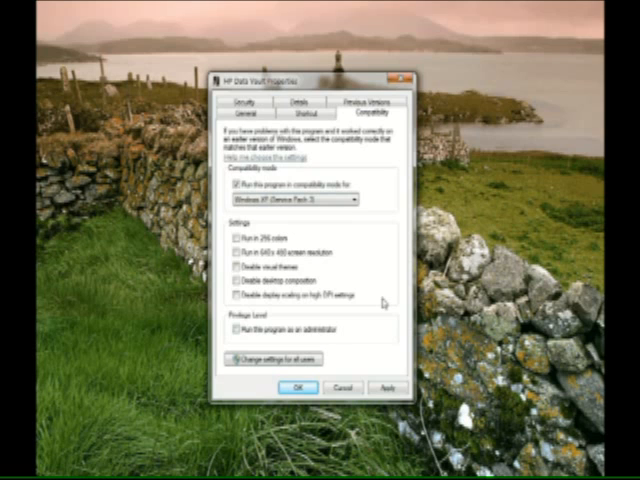
click(234, 183)
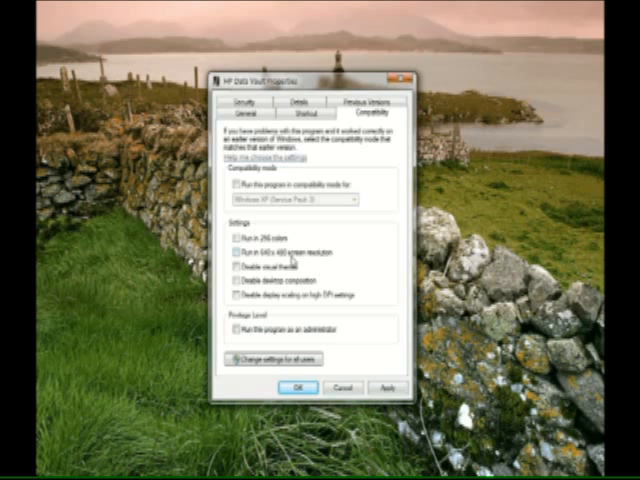
mouse_move(360, 310)
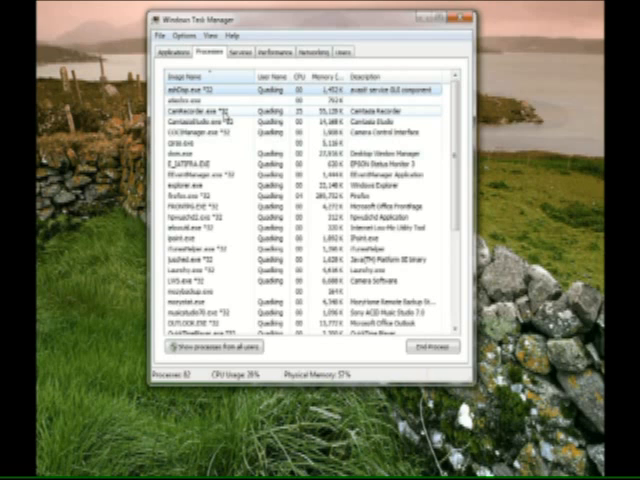
Bring up the context menu for a process in Task Manager's list
right_click(200, 103)
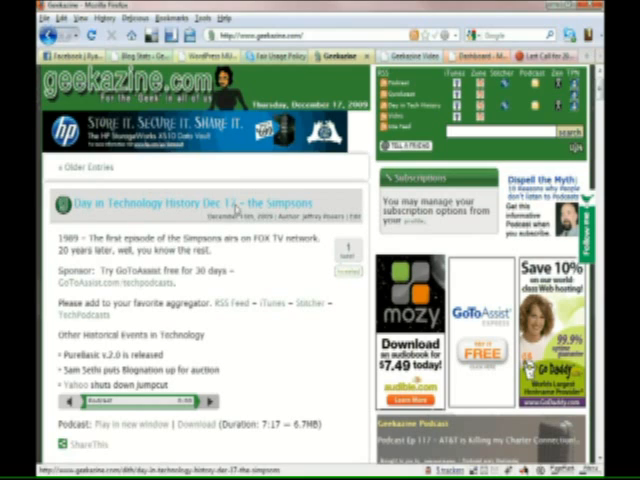
mouse_move(286, 215)
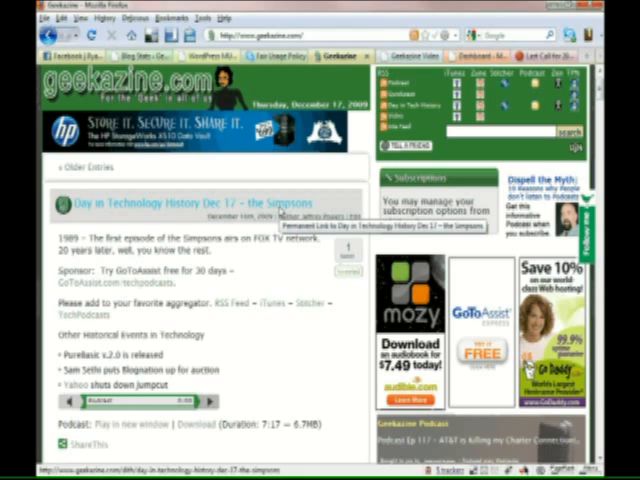